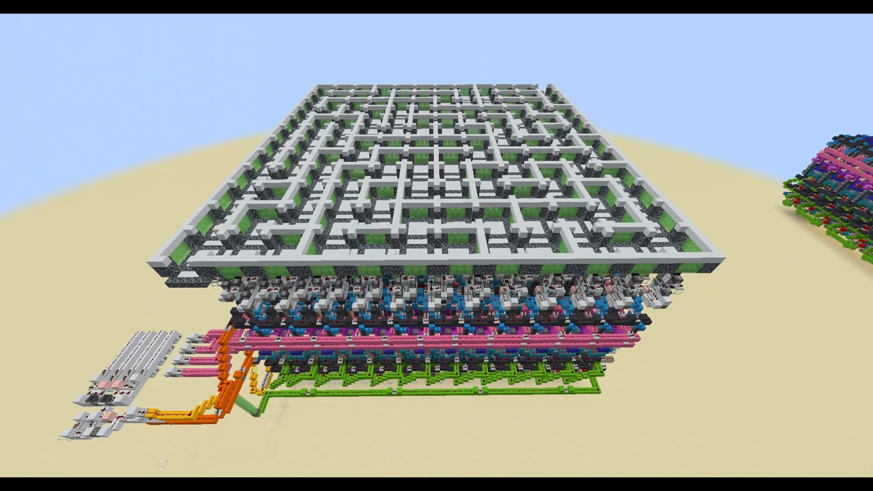
{"action": "mouse_move", "coordinate": [437, 246]}
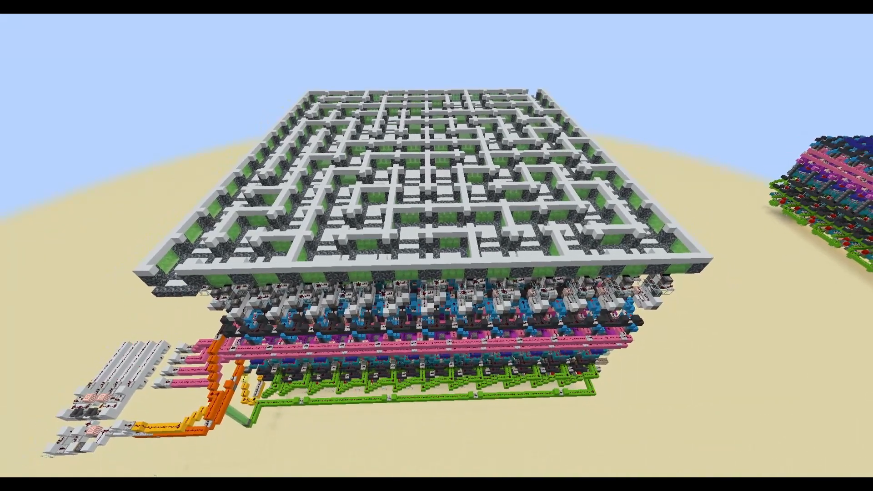
{"action": "mouse_move", "coordinate": [437, 245]}
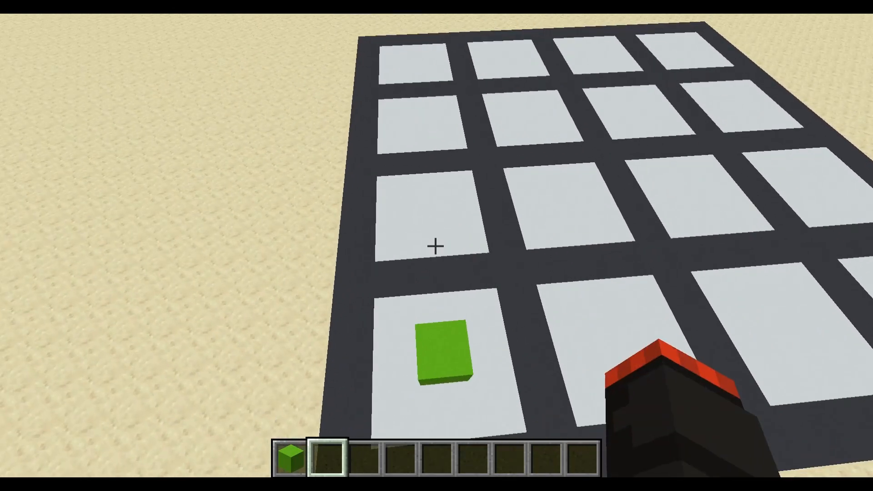
{"action": "mouse_move", "coordinate": [436, 245]}
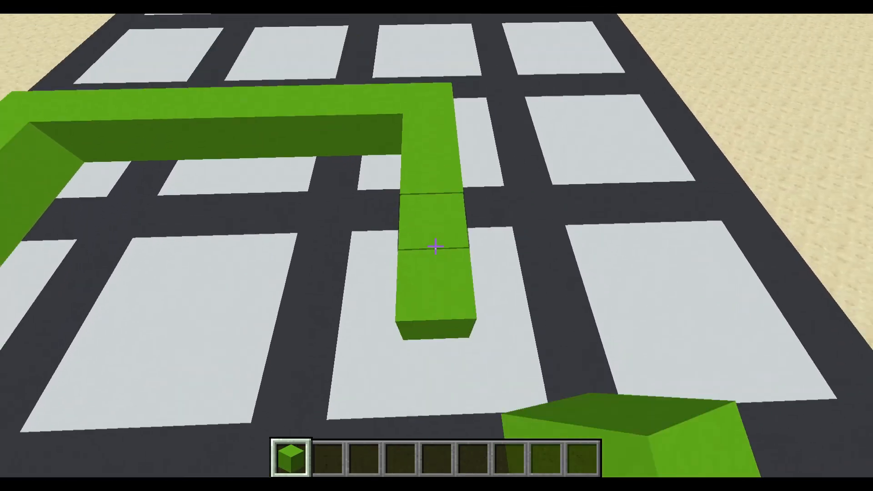
{"action": "mouse_move", "coordinate": [436, 246]}
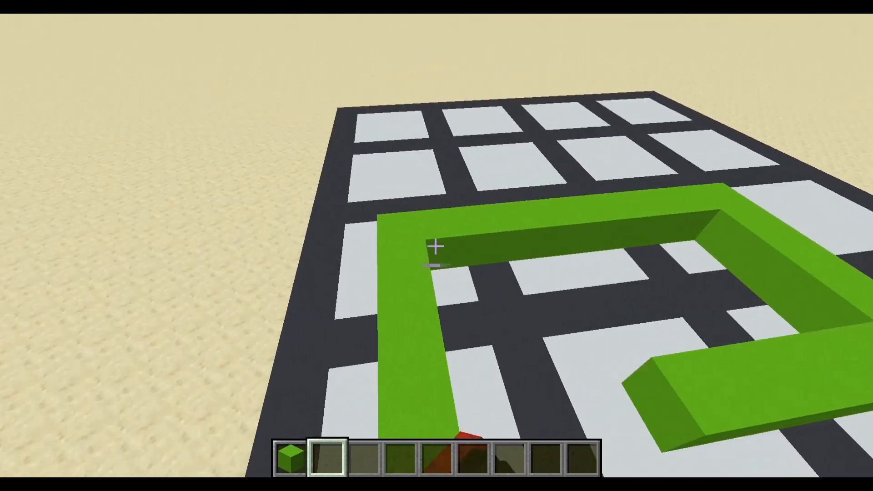
{"action": "mouse_move", "coordinate": [437, 247]}
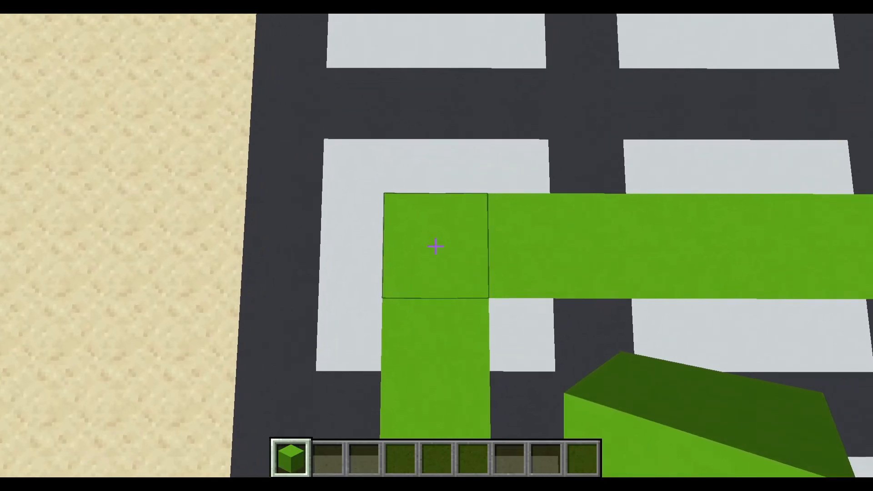
{"action": "mouse_move", "coordinate": [437, 246]}
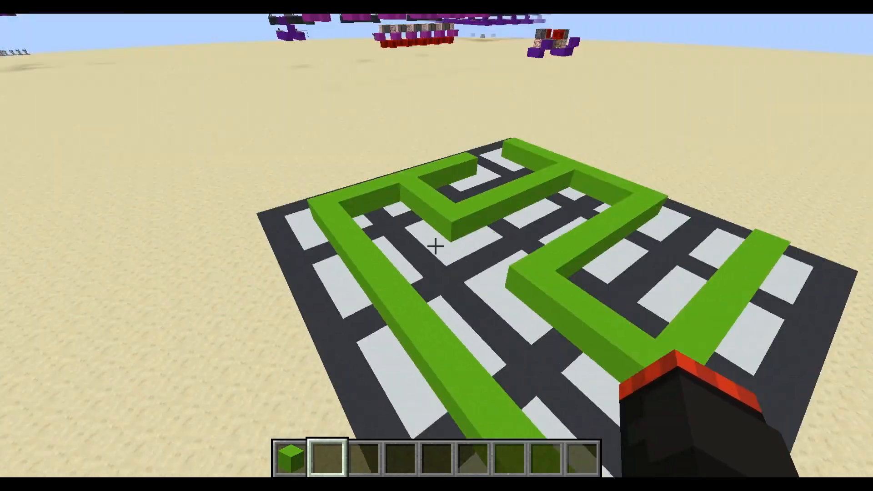
{"action": "mouse_move", "coordinate": [437, 246]}
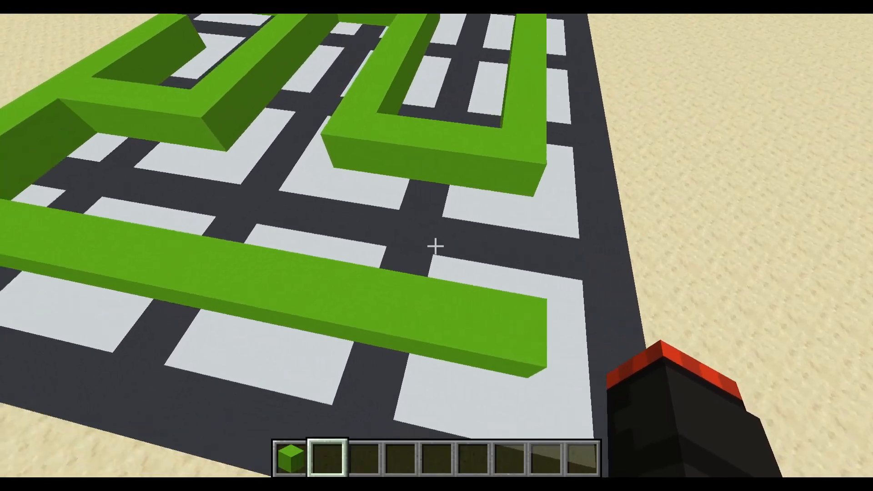
{"action": "mouse_move", "coordinate": [437, 245]}
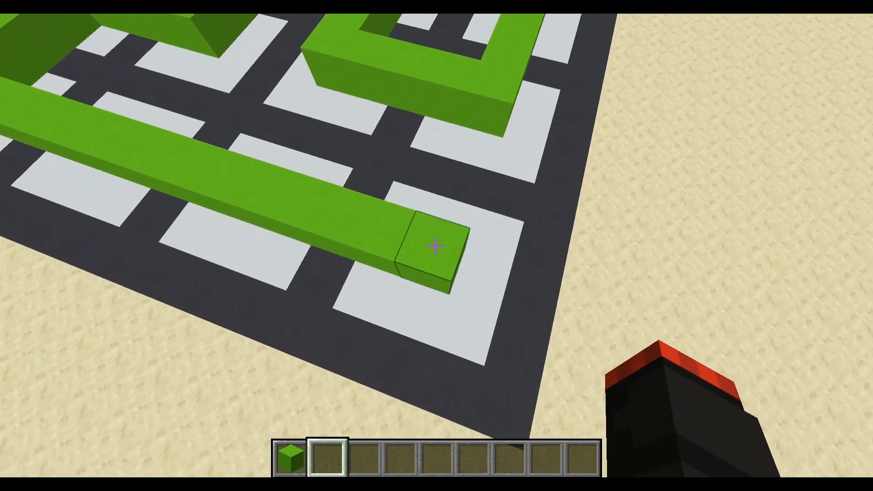
{"action": "mouse_move", "coordinate": [437, 248]}
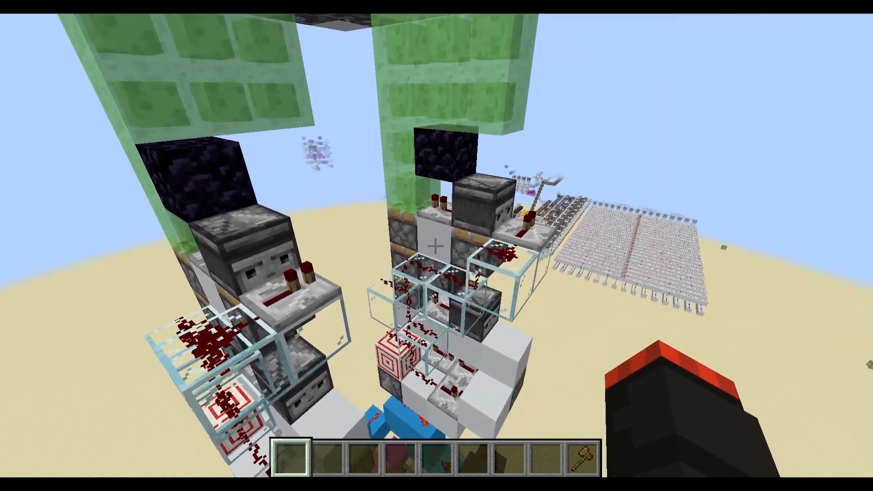
{"action": "mouse_move", "coordinate": [437, 246]}
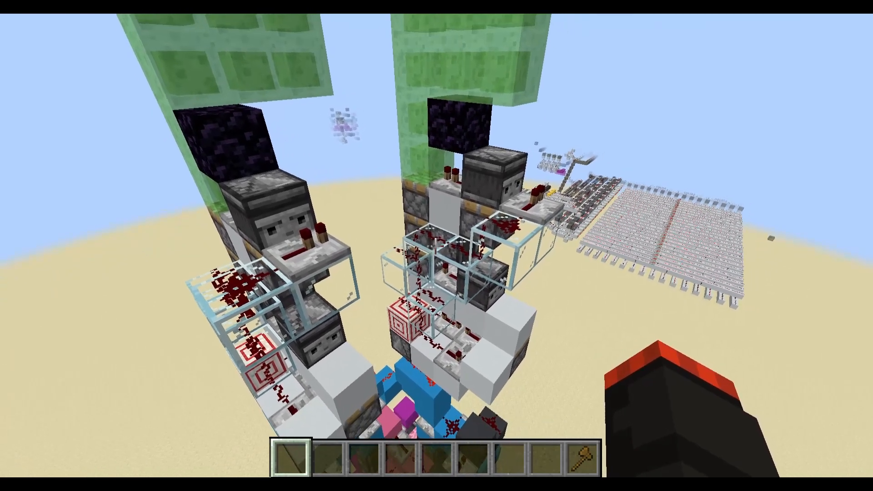
{"action": "mouse_move", "coordinate": [436, 246]}
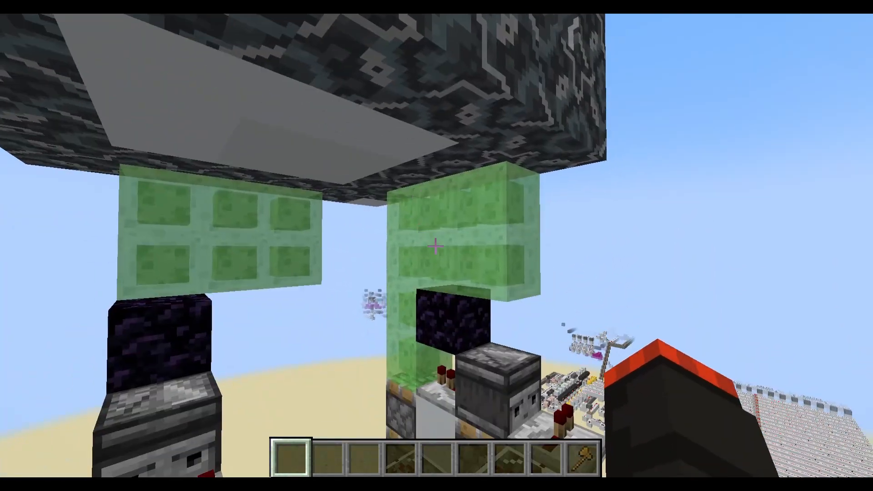
{"action": "mouse_move", "coordinate": [436, 246]}
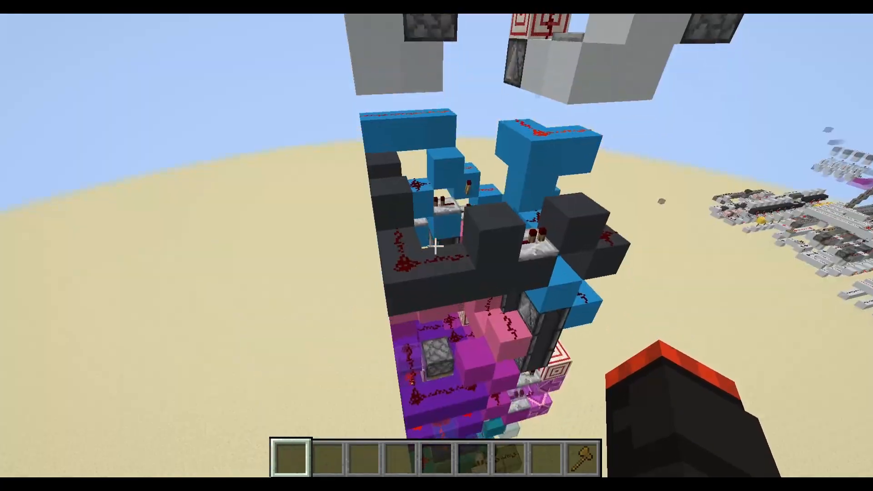
{"action": "mouse_move", "coordinate": [437, 246]}
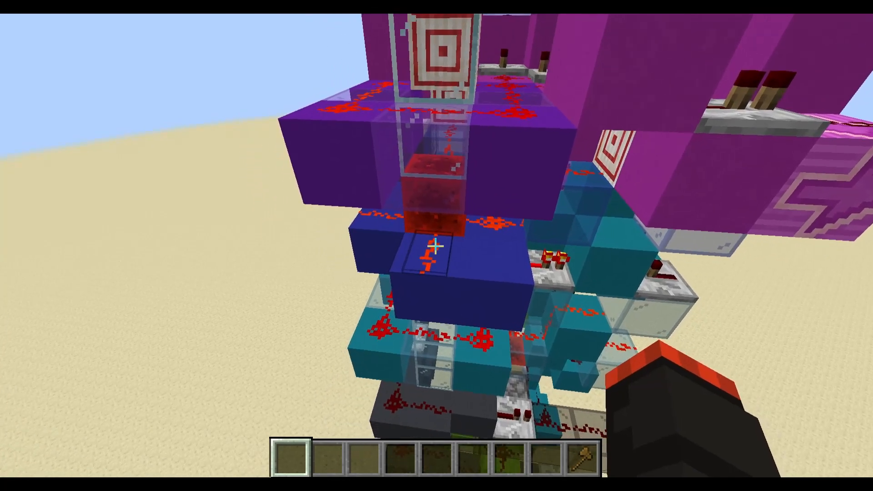
{"action": "mouse_move", "coordinate": [436, 245]}
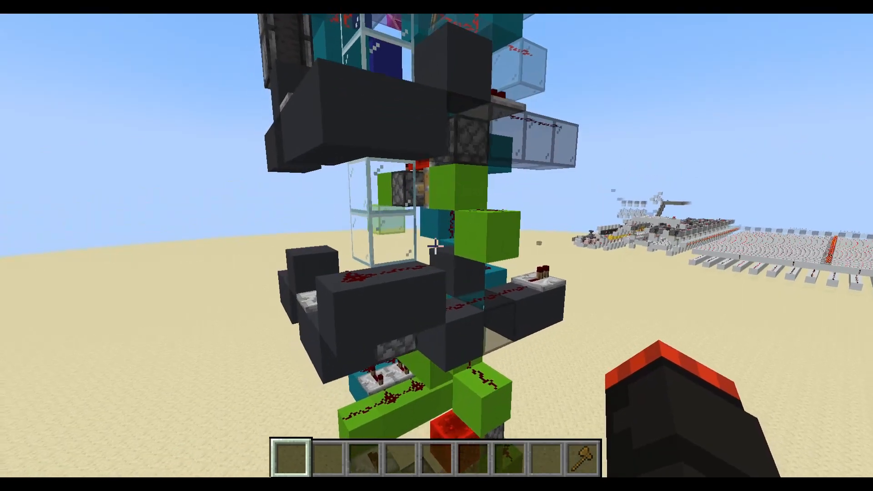
{"action": "mouse_move", "coordinate": [436, 239]}
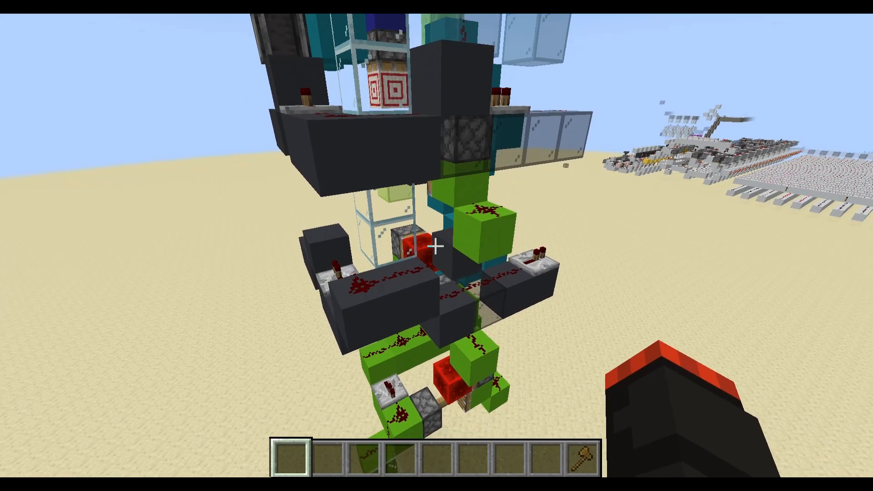
{"action": "mouse_move", "coordinate": [436, 246]}
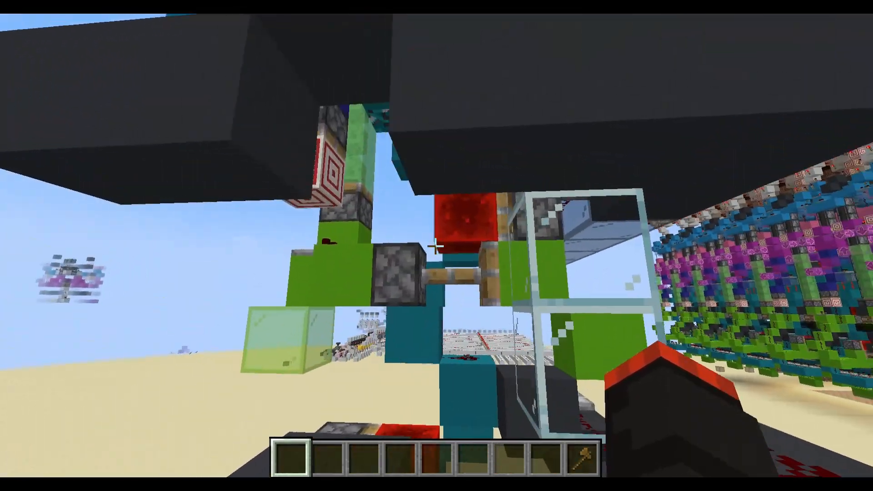
{"action": "mouse_move", "coordinate": [437, 246]}
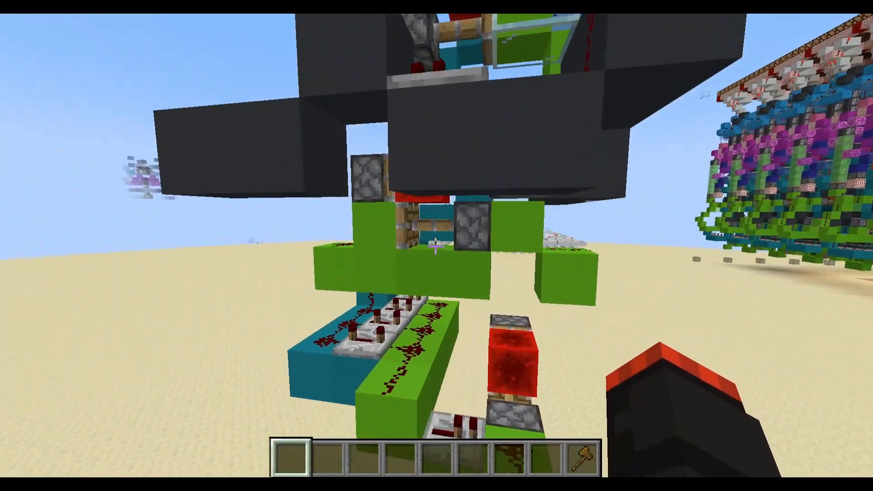
{"action": "mouse_move", "coordinate": [436, 246]}
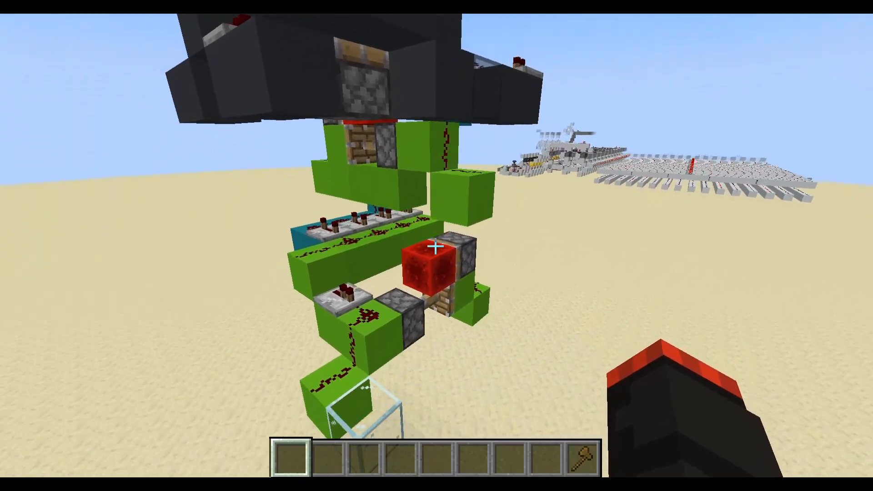
{"action": "mouse_move", "coordinate": [437, 246]}
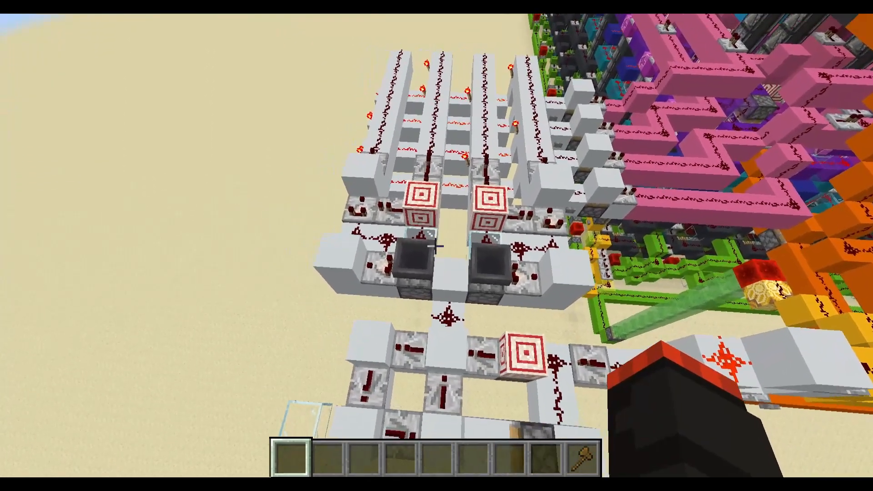
{"action": "mouse_move", "coordinate": [437, 246]}
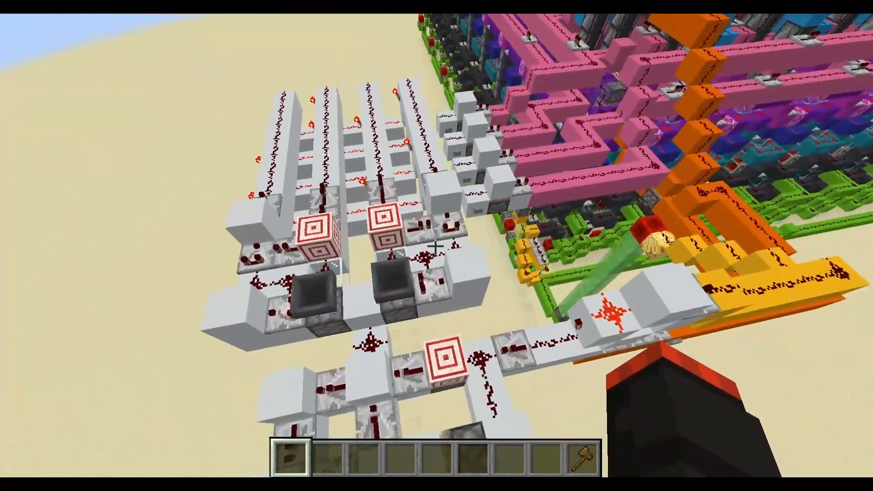
{"action": "mouse_move", "coordinate": [436, 245]}
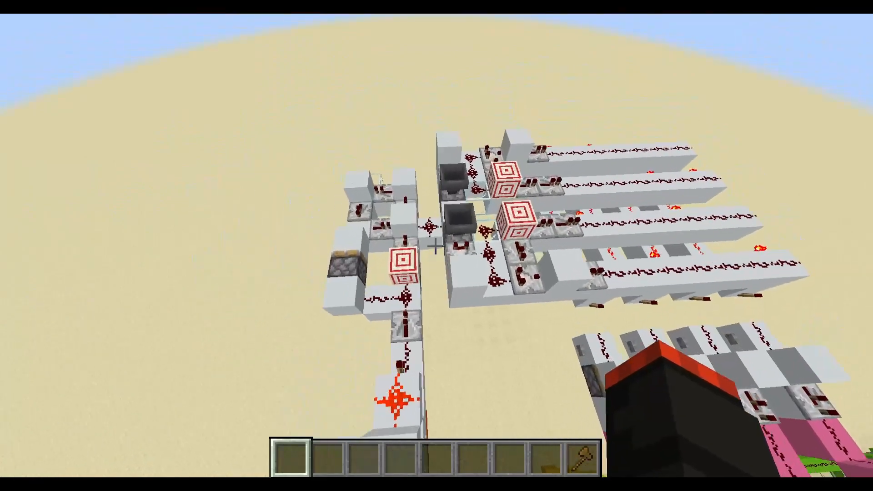
{"action": "mouse_move", "coordinate": [437, 246]}
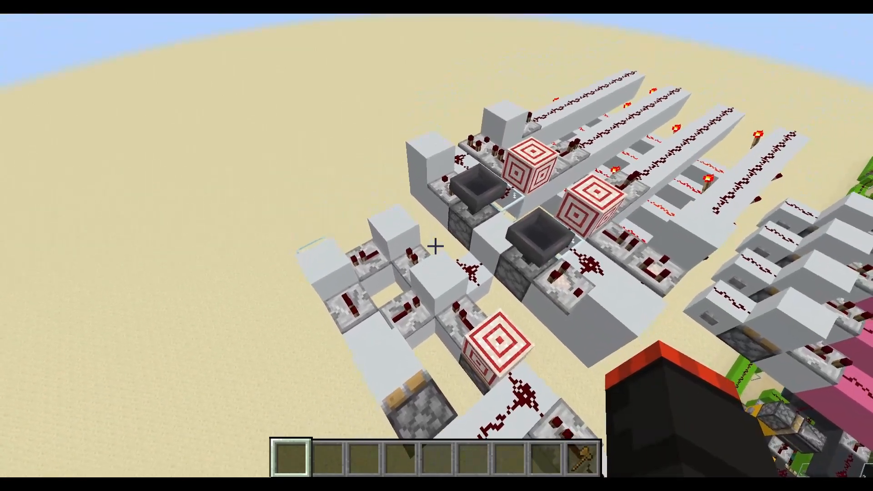
{"action": "mouse_move", "coordinate": [436, 245]}
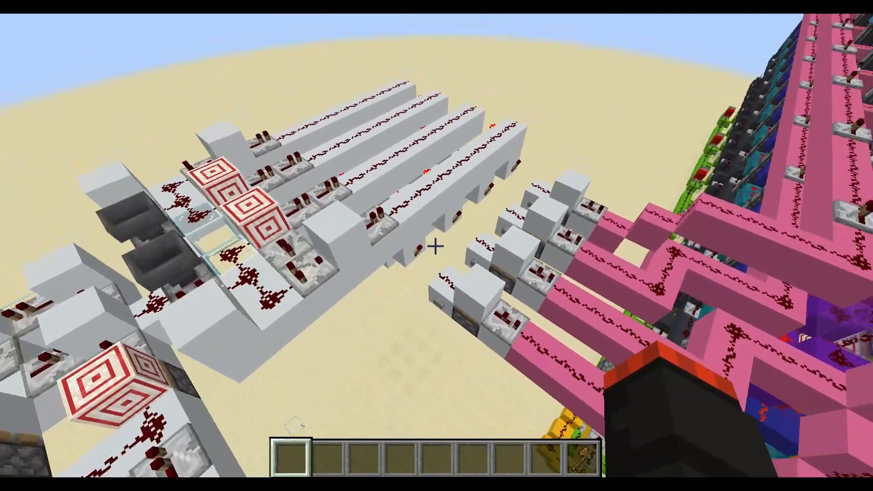
{"action": "mouse_move", "coordinate": [437, 246]}
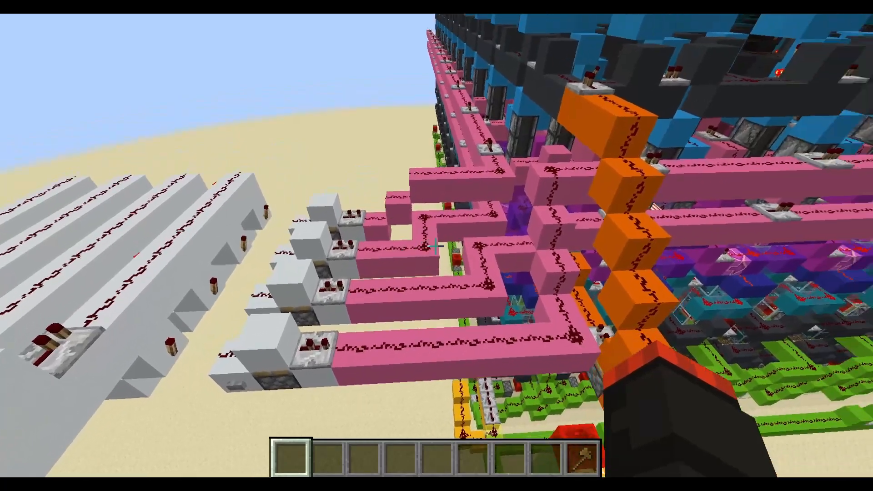
{"action": "mouse_move", "coordinate": [436, 245]}
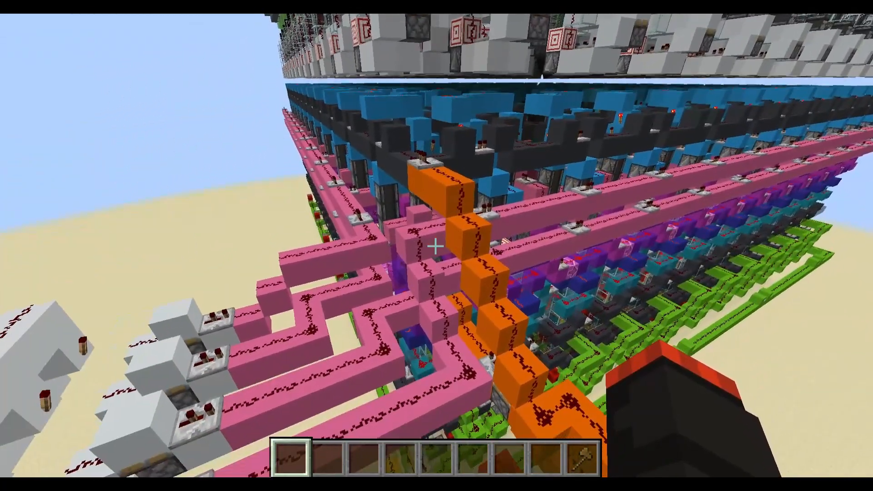